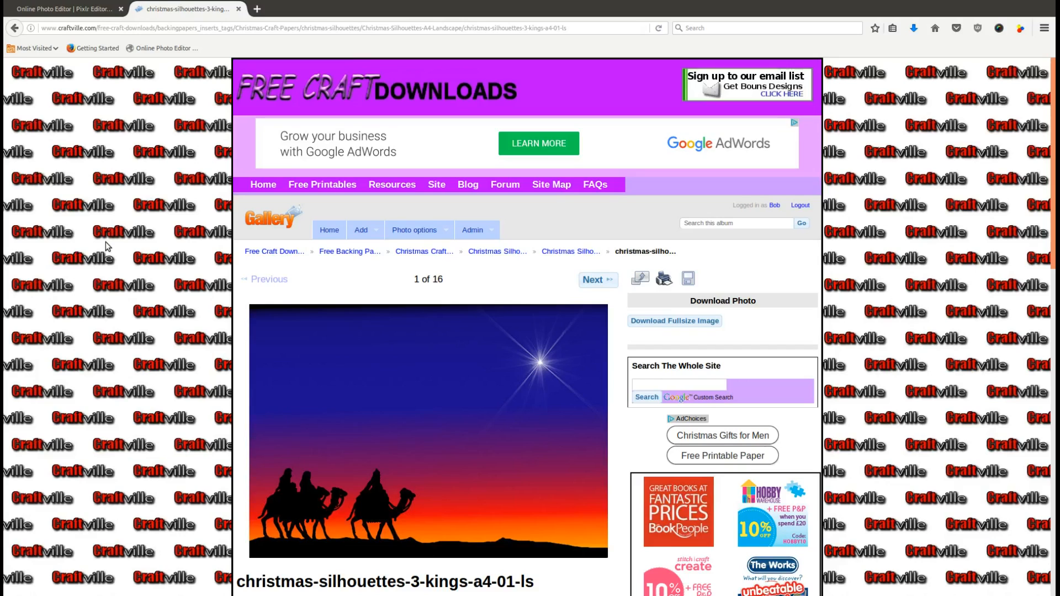
pyautogui.moveTo(115, 295)
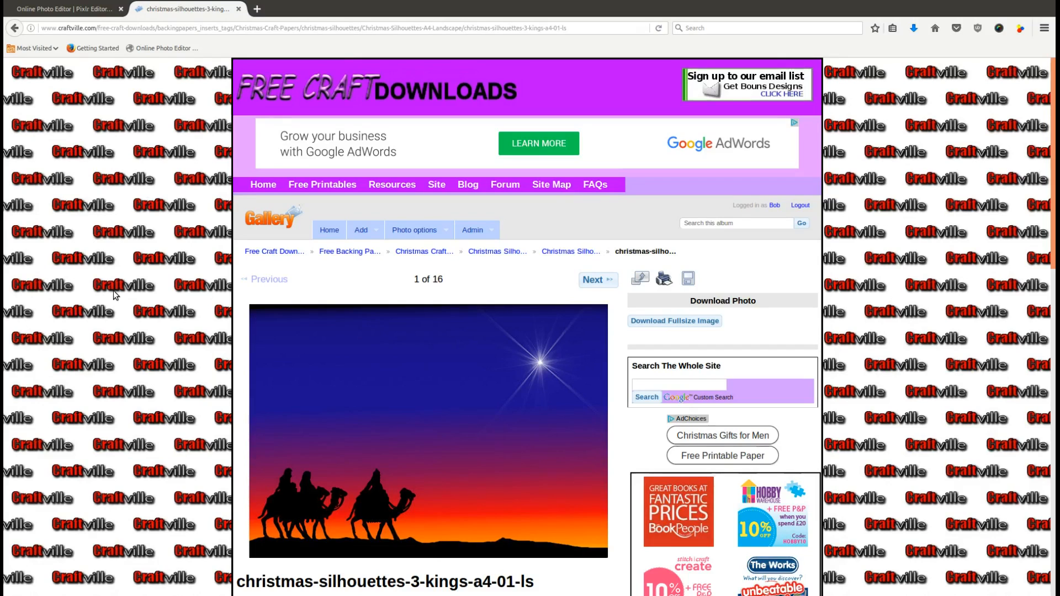
# - Download the full-size christmas-silhouettes-3-kings JPEG from the gallery page and save it to the Desktop
pyautogui.scroll(-3)
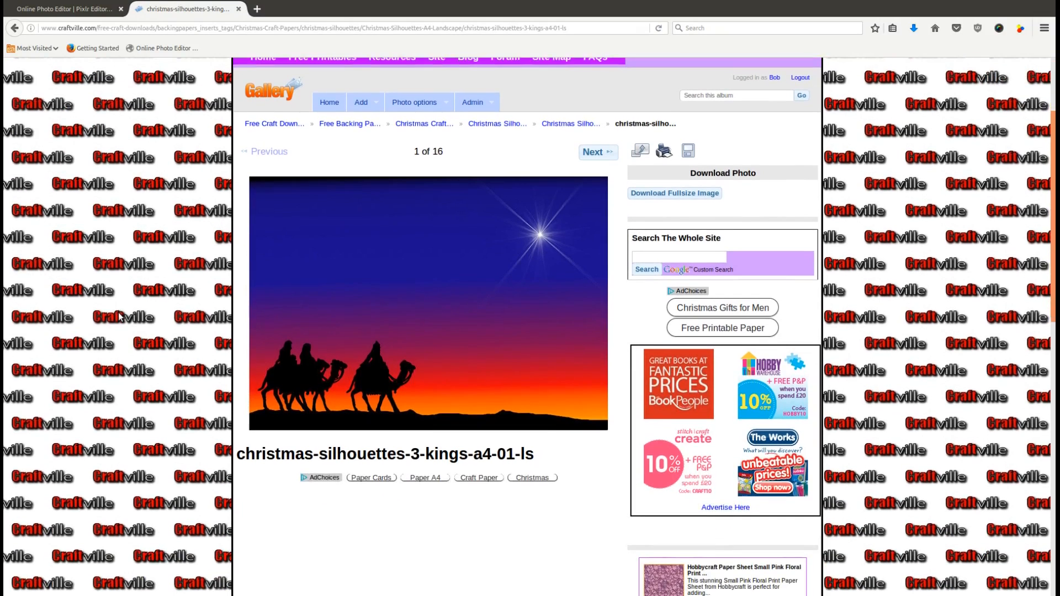
pyautogui.moveTo(129, 358)
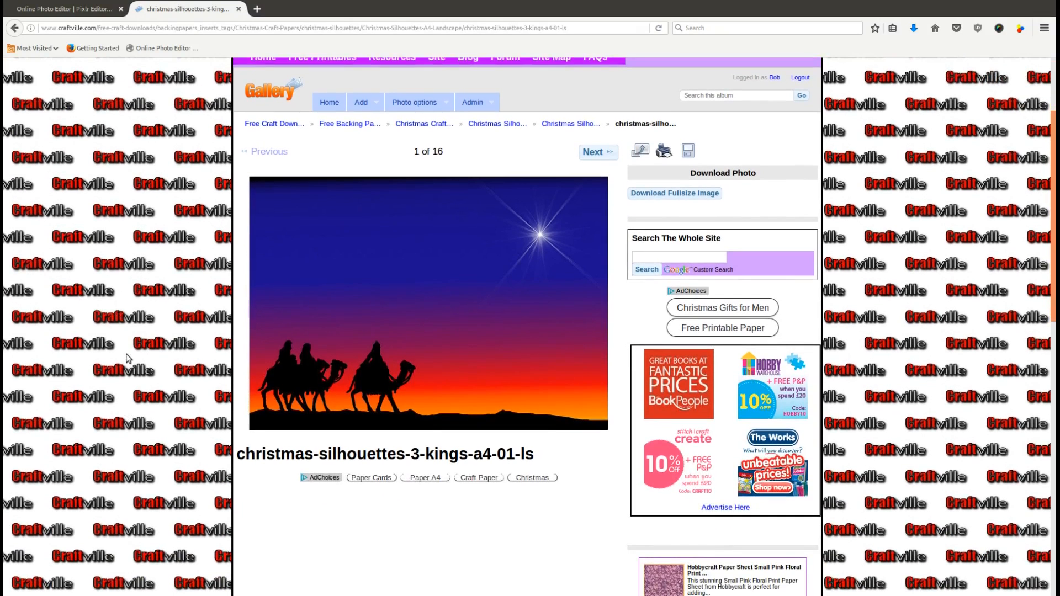
pyautogui.scroll(-3)
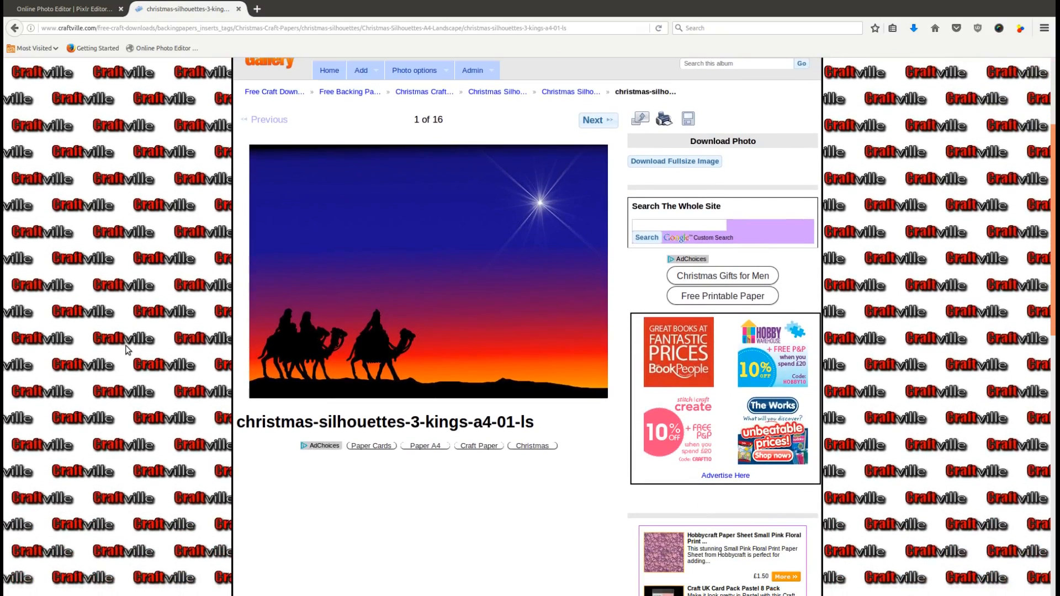
pyautogui.scroll(-3)
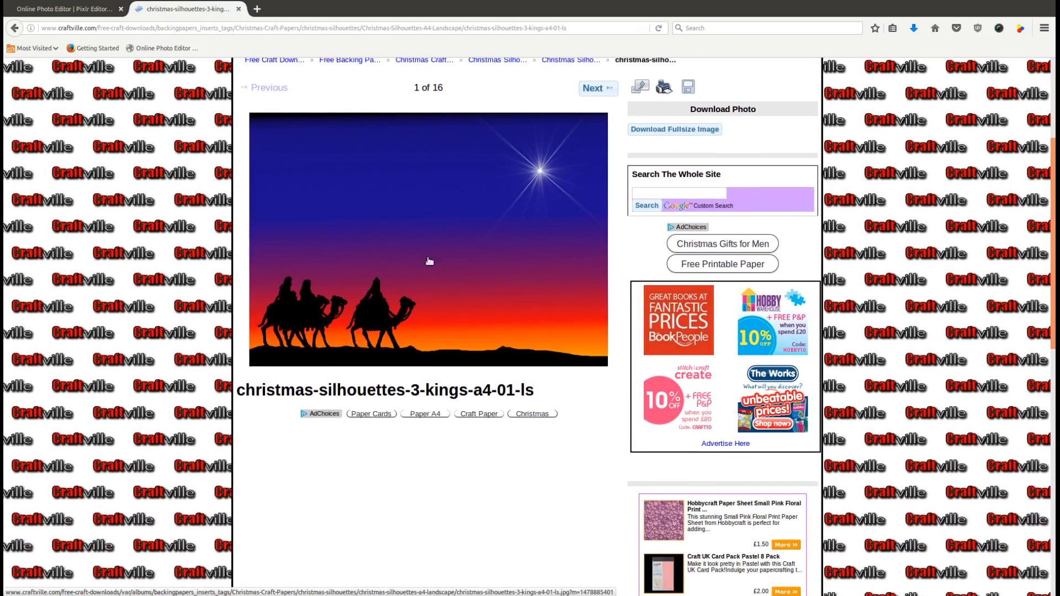
pyautogui.moveTo(320, 347)
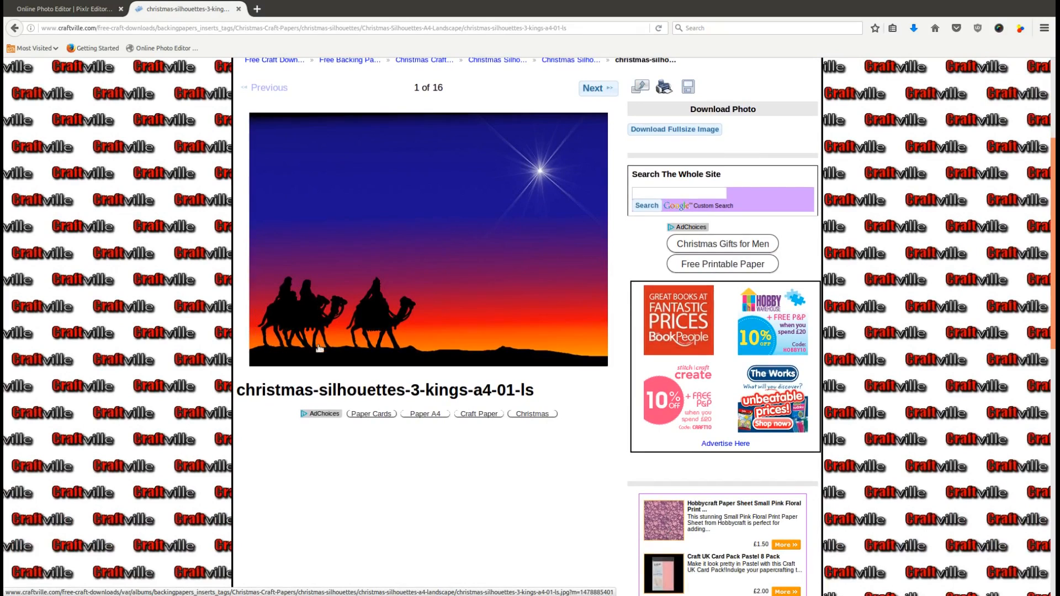
pyautogui.moveTo(567, 317)
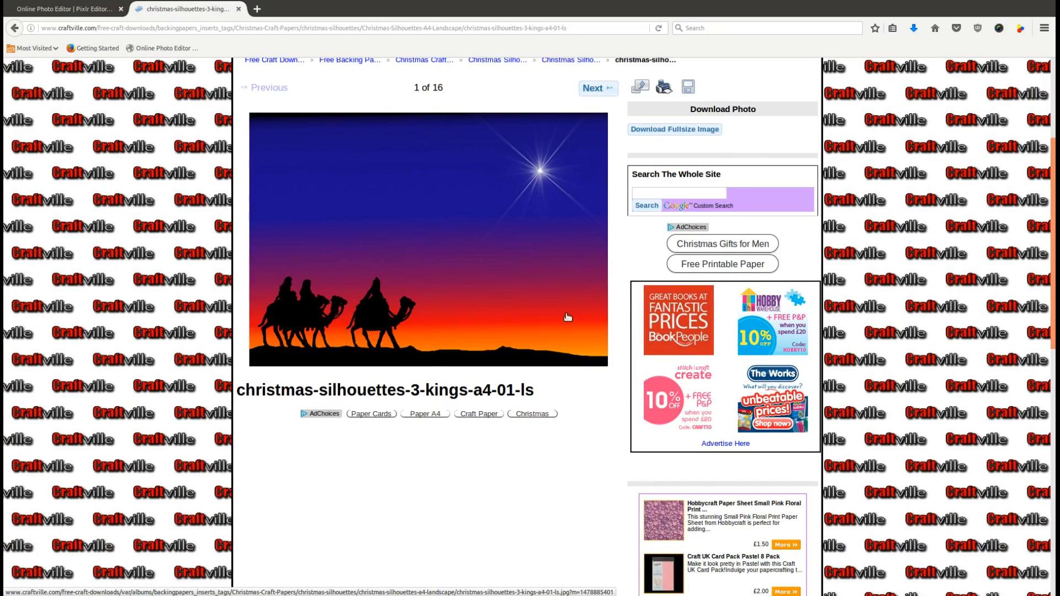
pyautogui.moveTo(353, 310)
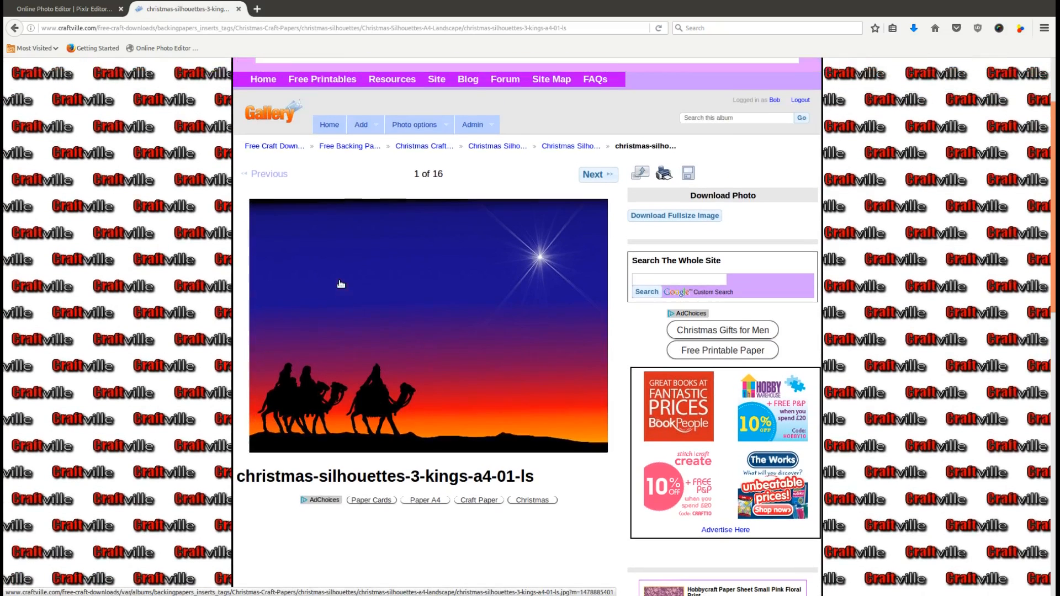
pyautogui.click(674, 215)
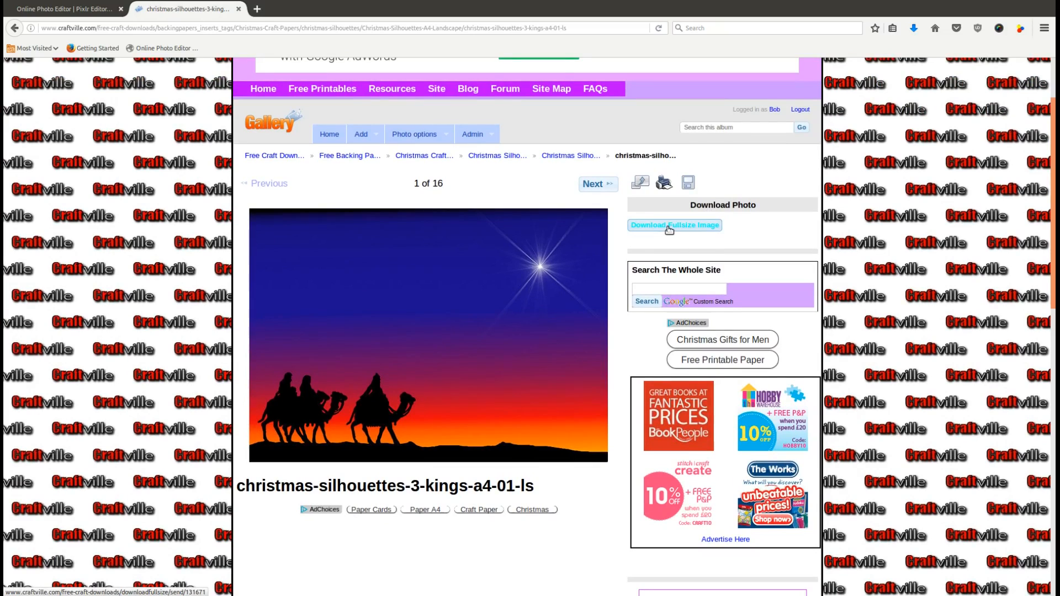
pyautogui.click(674, 226)
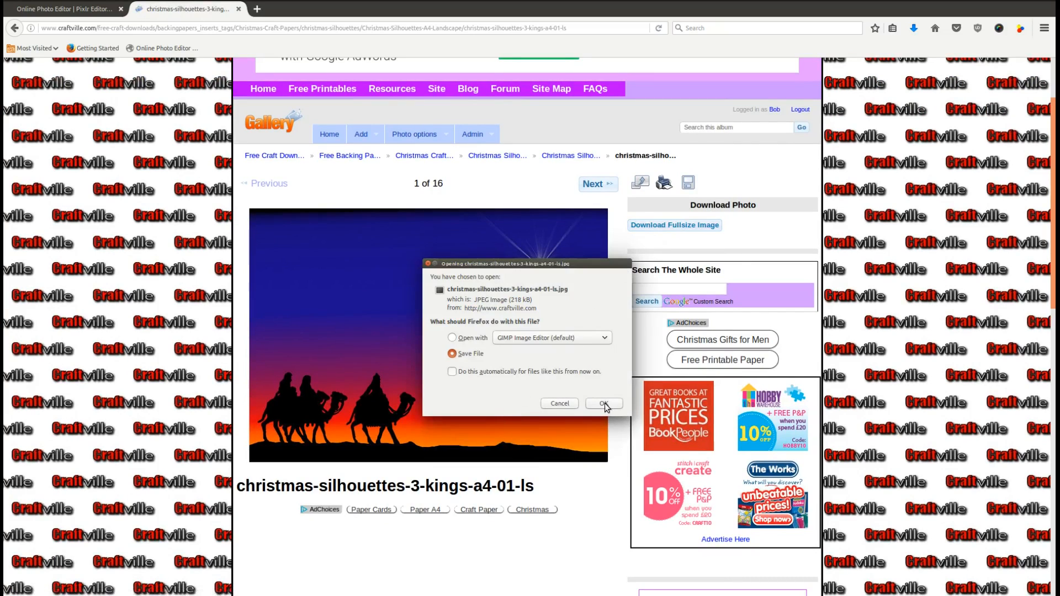
pyautogui.click(603, 404)
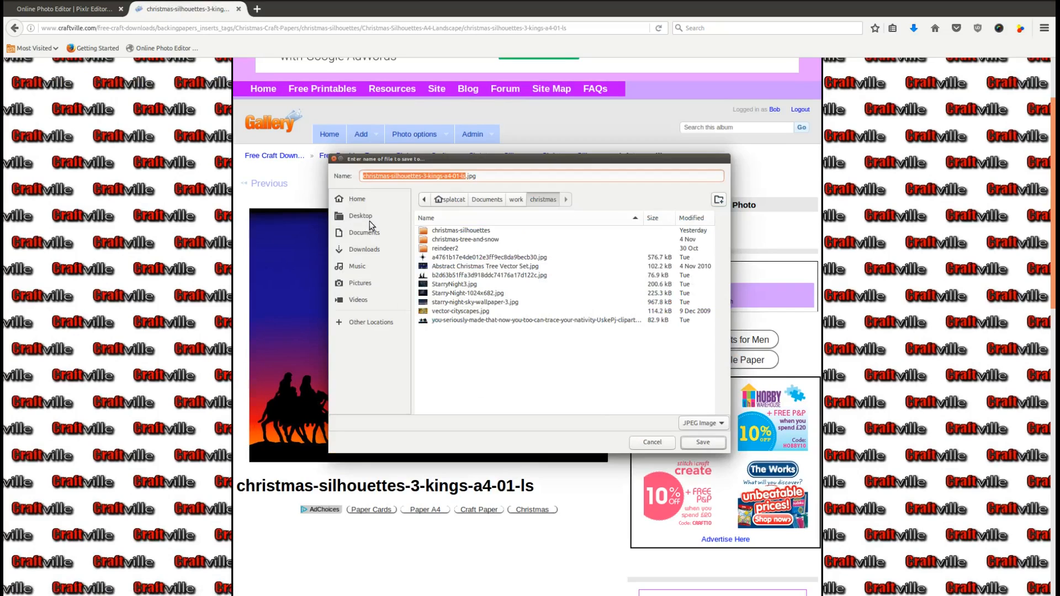
pyautogui.click(361, 216)
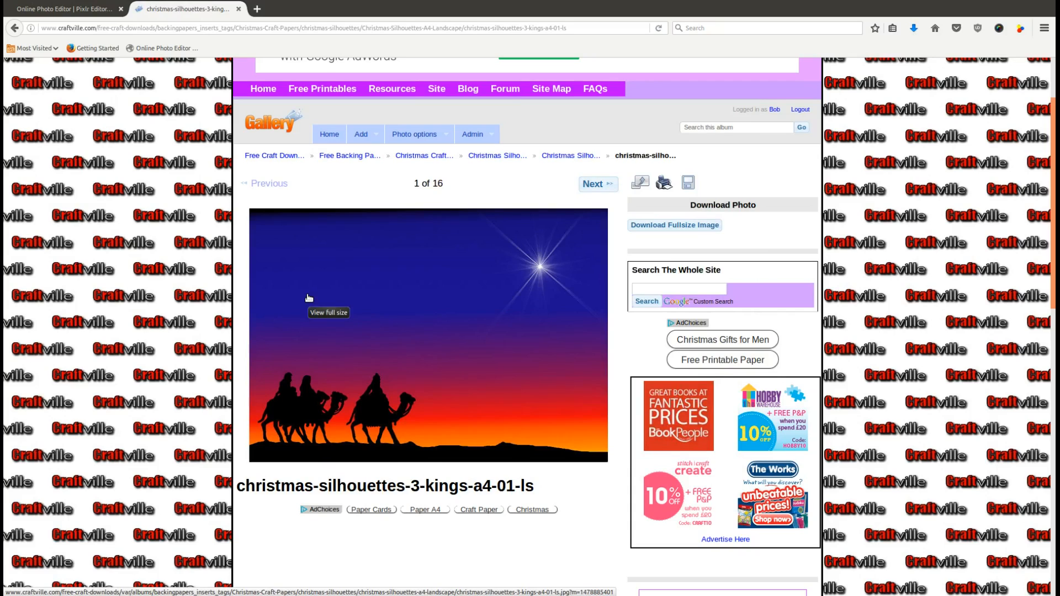
pyautogui.moveTo(143, 96)
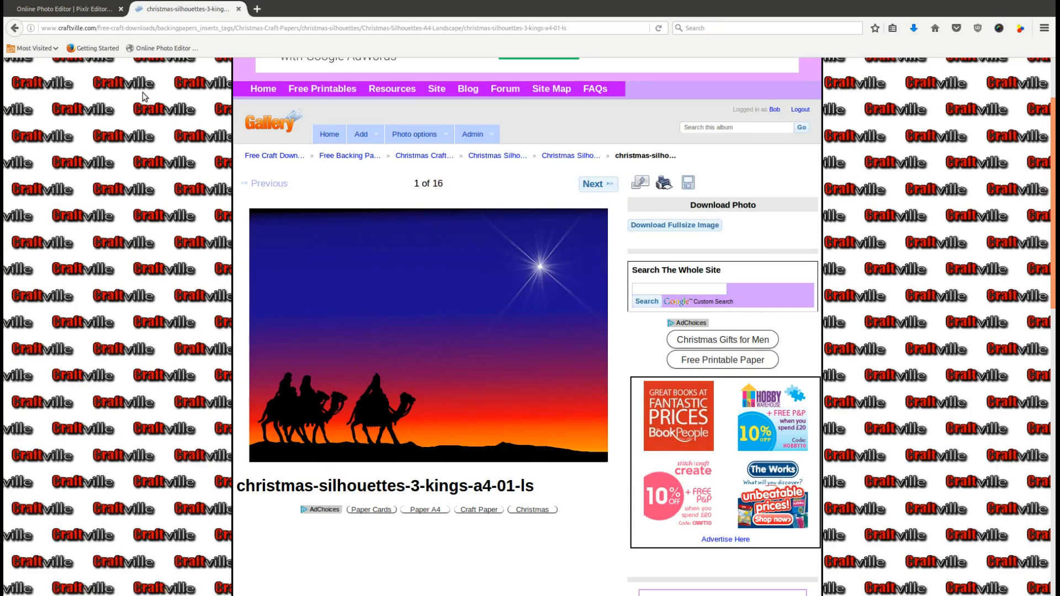
pyautogui.click(65, 9)
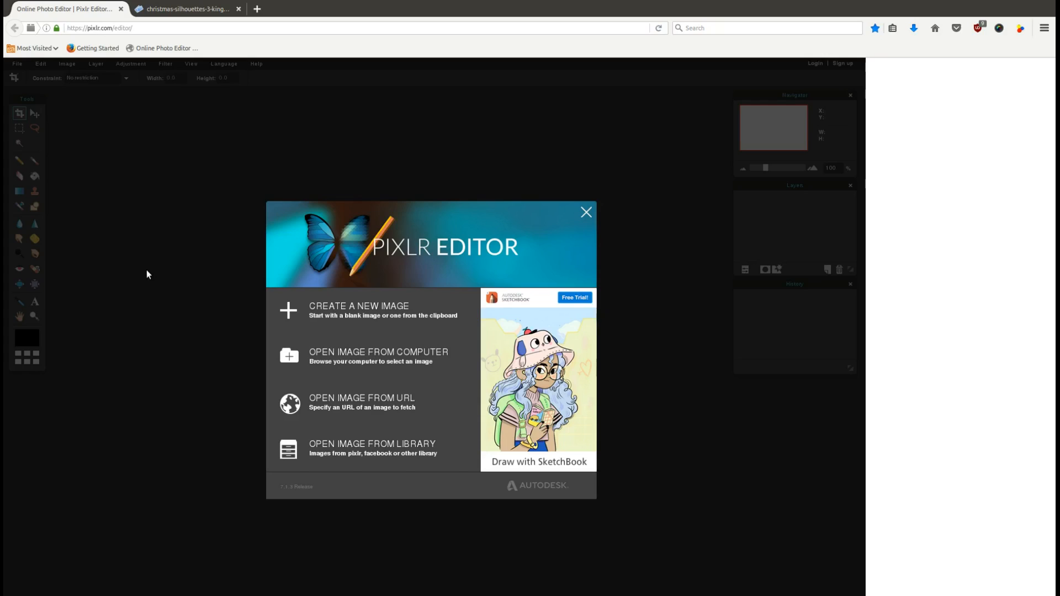
pyautogui.moveTo(156, 329)
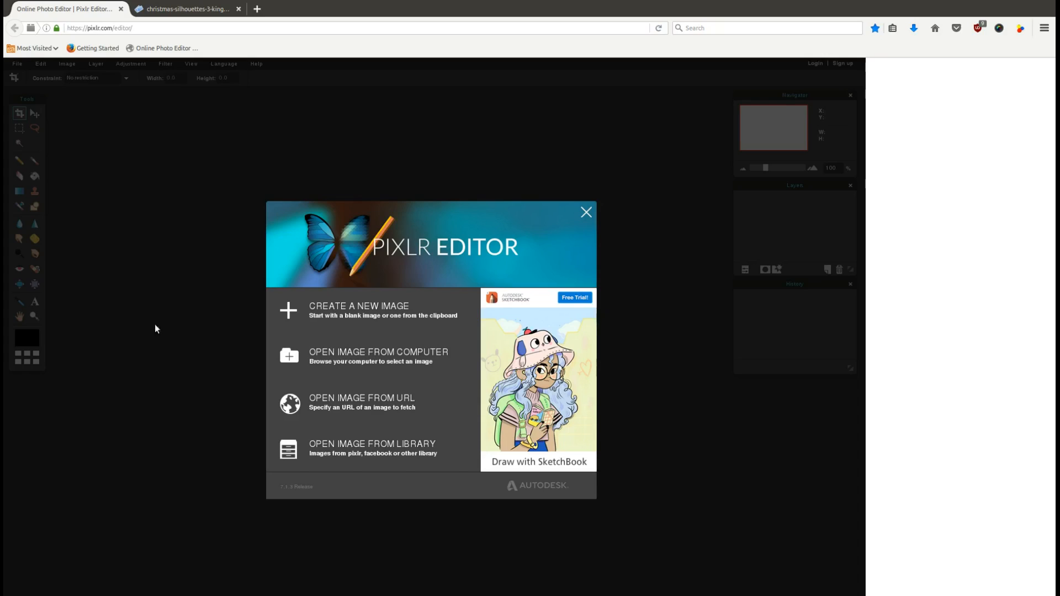
pyautogui.moveTo(362, 403)
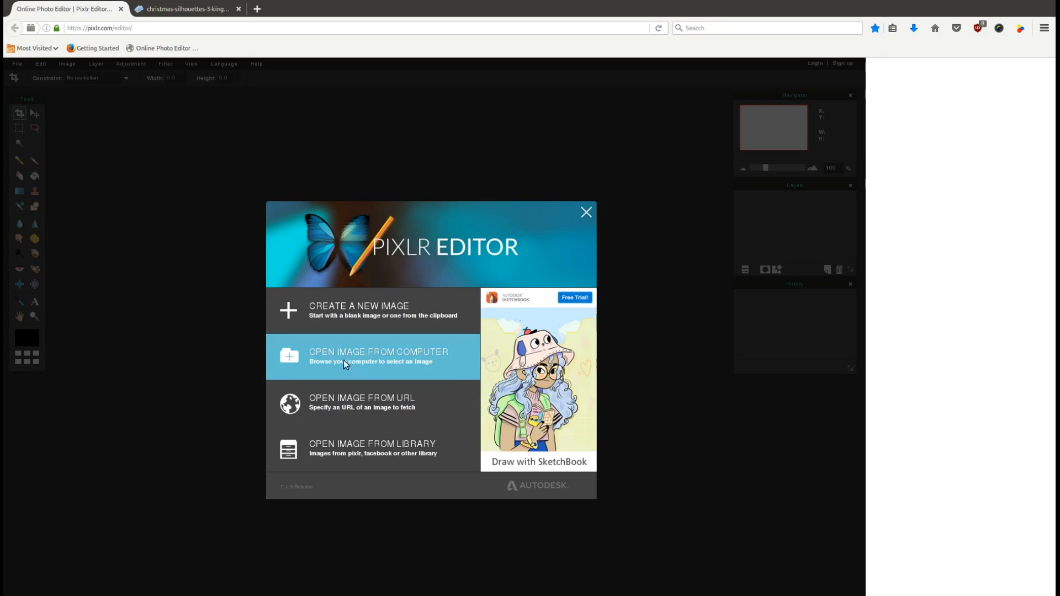
pyautogui.moveTo(371, 365)
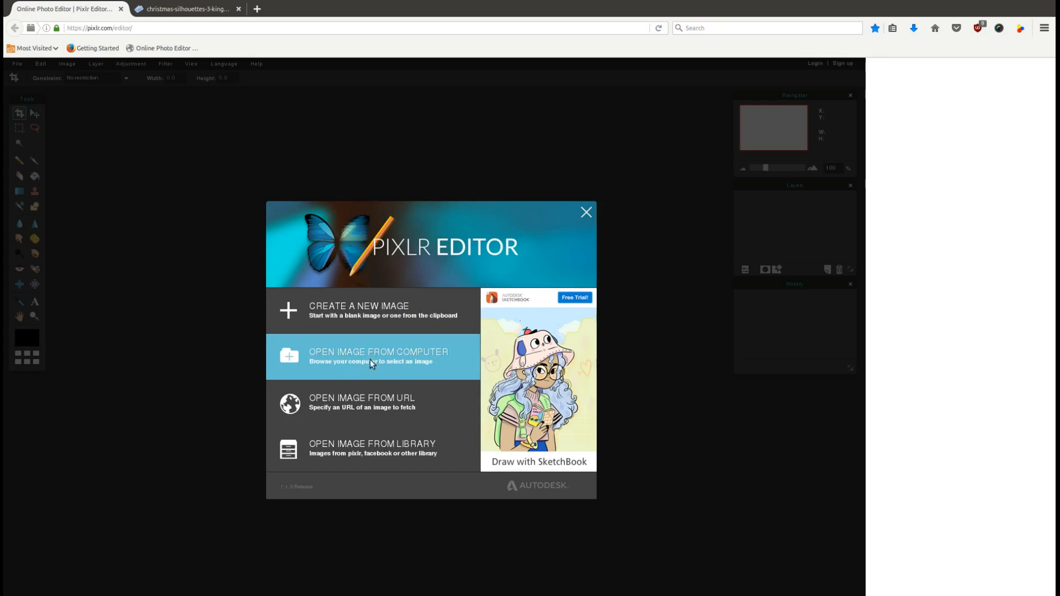
pyautogui.moveTo(367, 359)
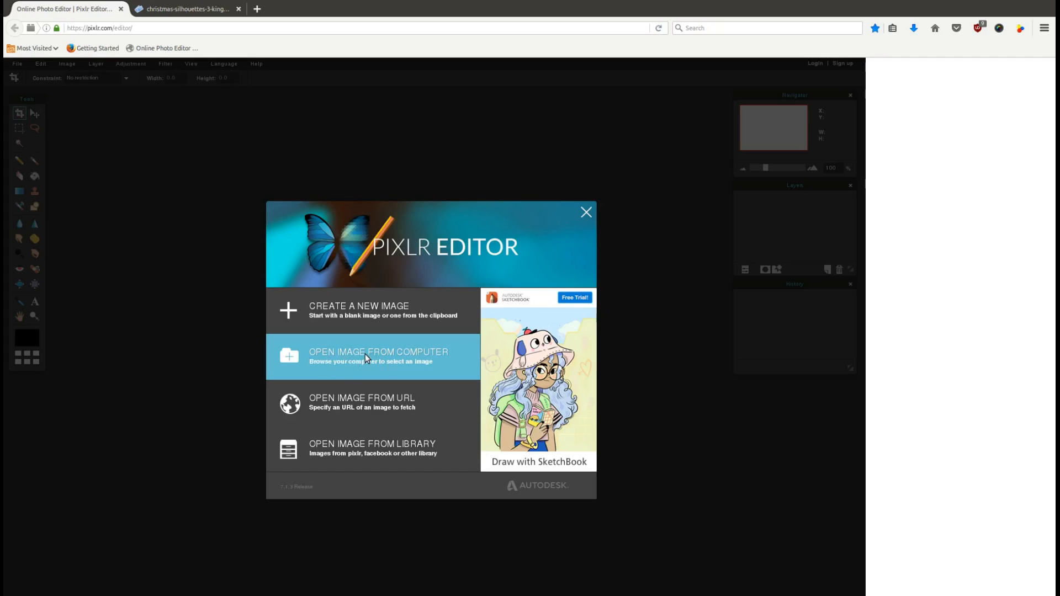
# - Cancel the Open Image From Computer file chooser and close Pixlr's welcome screen
pyautogui.click(377, 356)
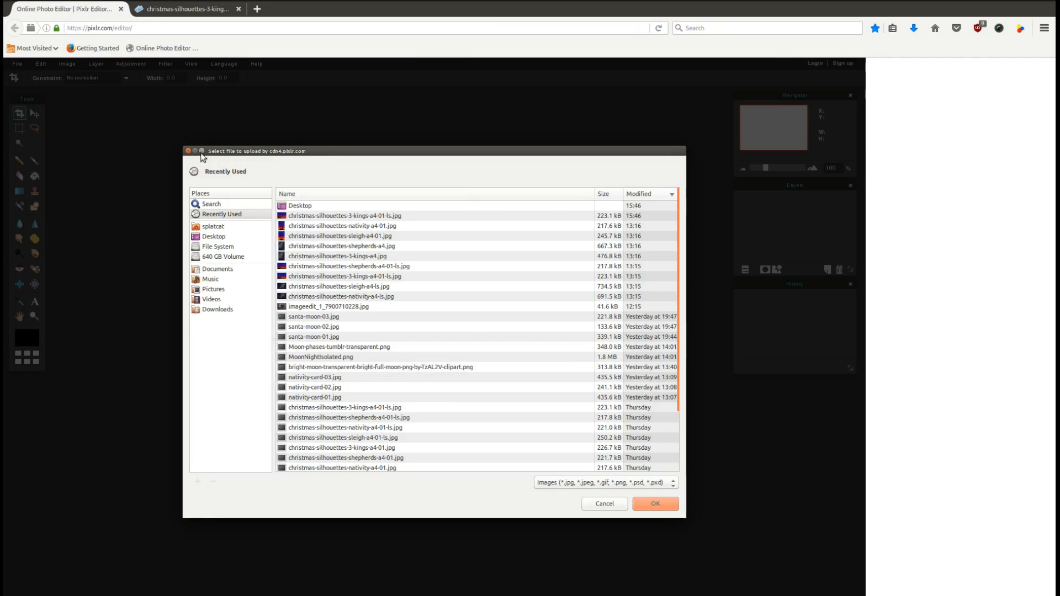
pyautogui.click(604, 504)
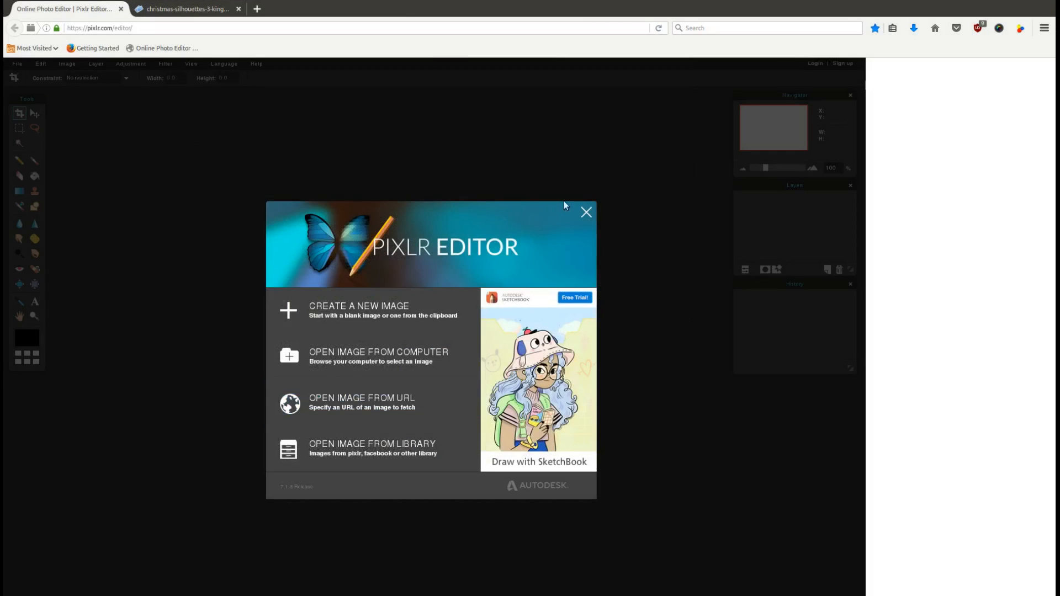
pyautogui.click(586, 212)
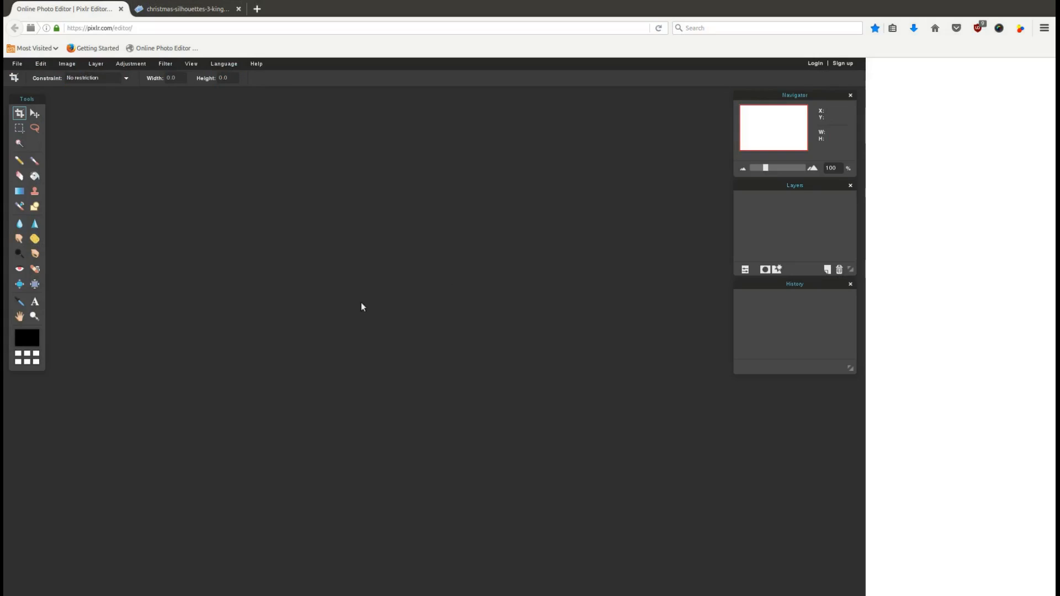
# - Open christmas-silhouettes-3-kings-a4-01-ls.jpg from the Desktop in the editor
pyautogui.click(16, 63)
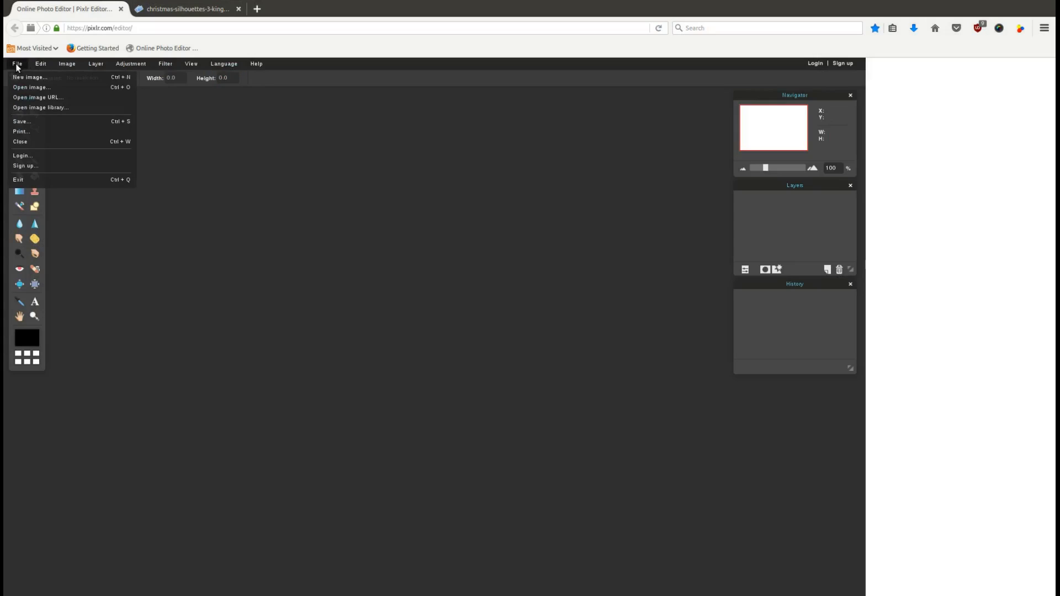
pyautogui.moveTo(31, 87)
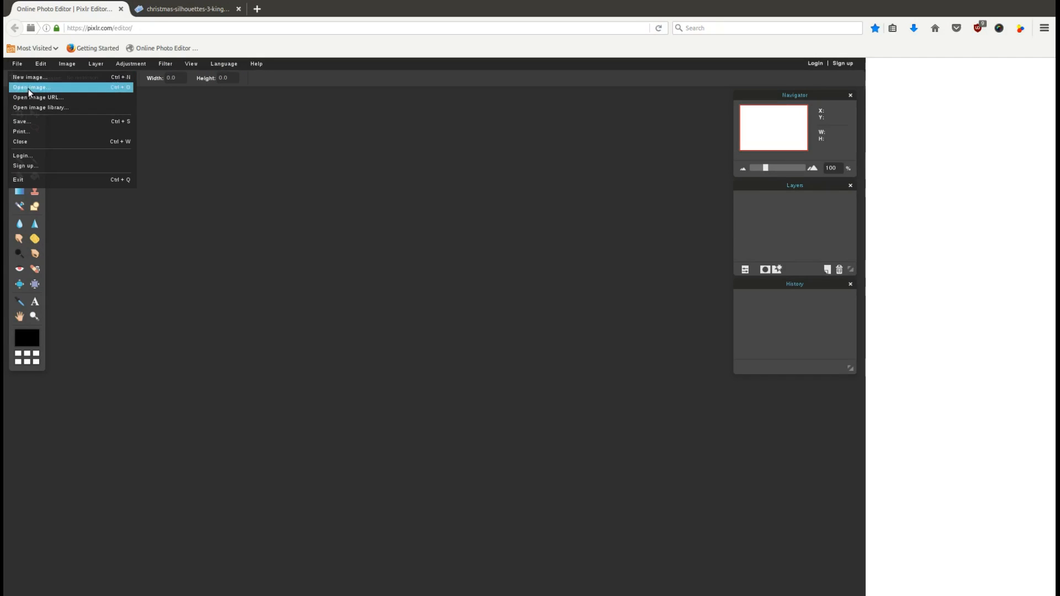
pyautogui.click(31, 87)
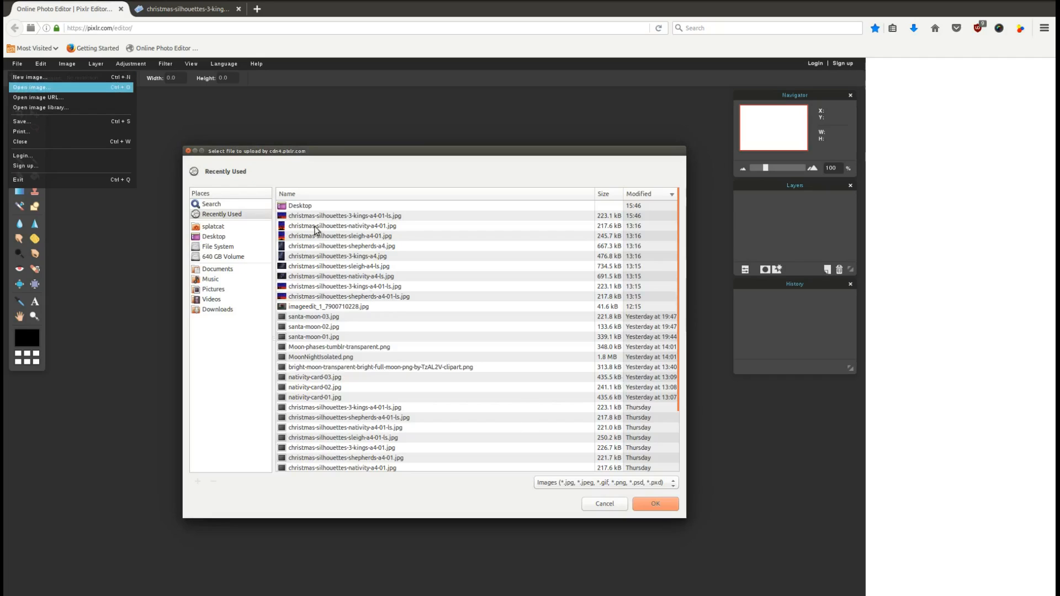
pyautogui.click(214, 236)
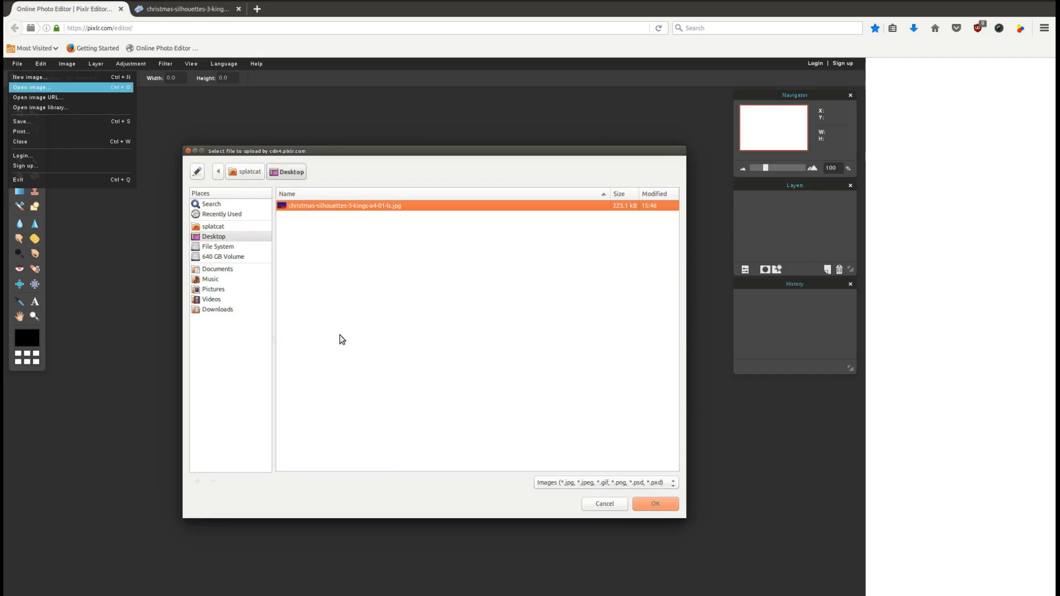
pyautogui.moveTo(388, 226)
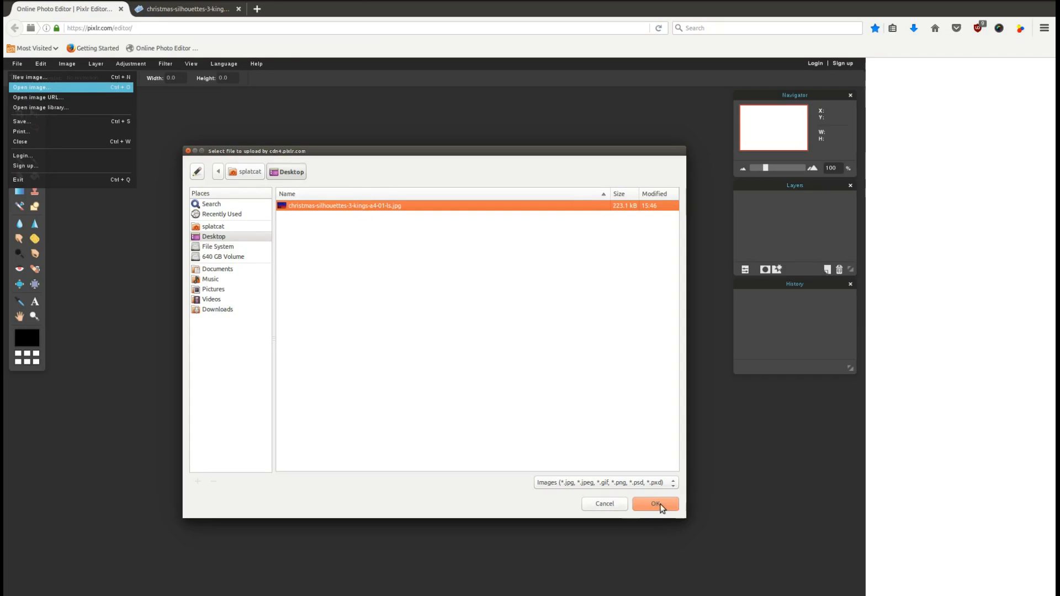
pyautogui.click(654, 504)
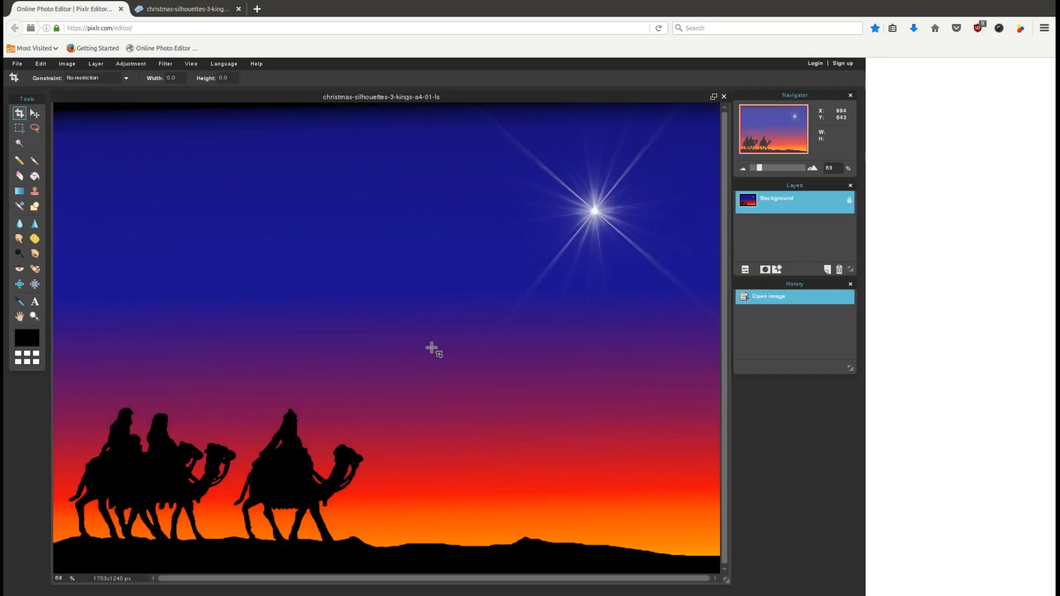
pyautogui.moveTo(433, 358)
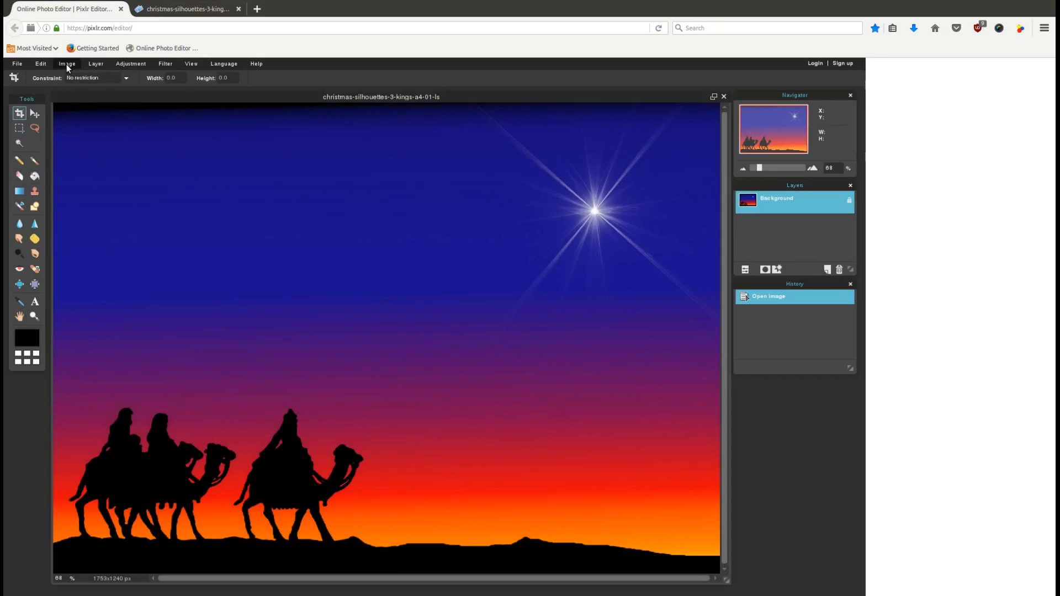
# - Apply Image > Flip canvas horizontal to mirror the whole picture
pyautogui.click(67, 63)
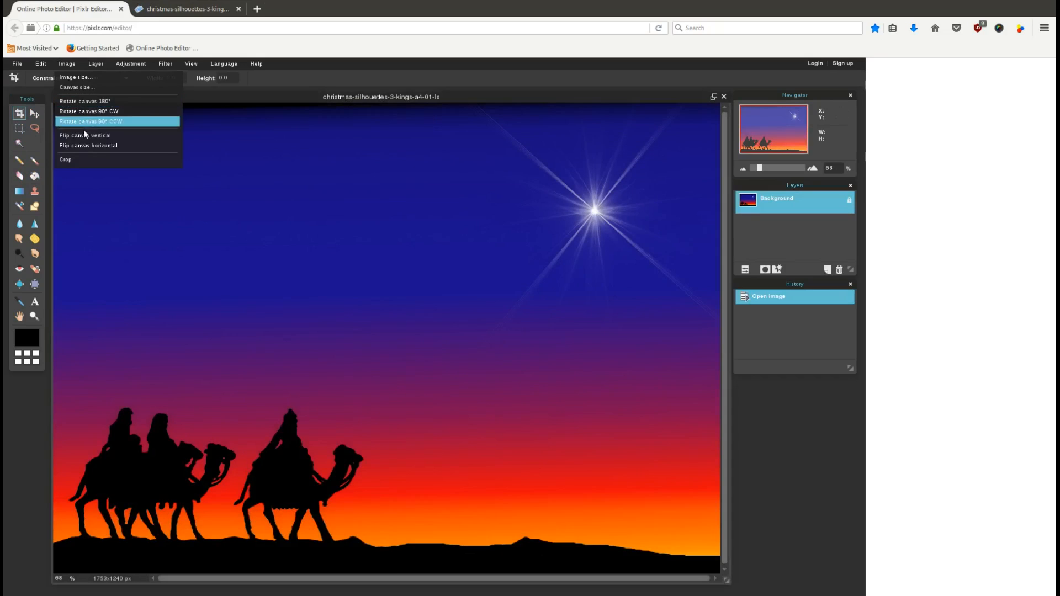
pyautogui.moveTo(86, 146)
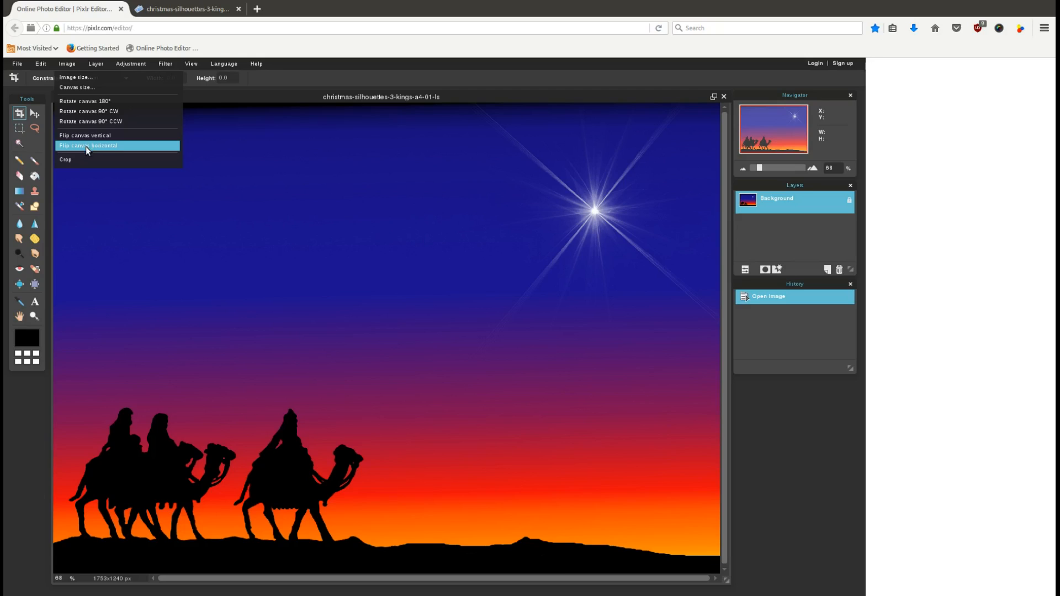
pyautogui.click(87, 145)
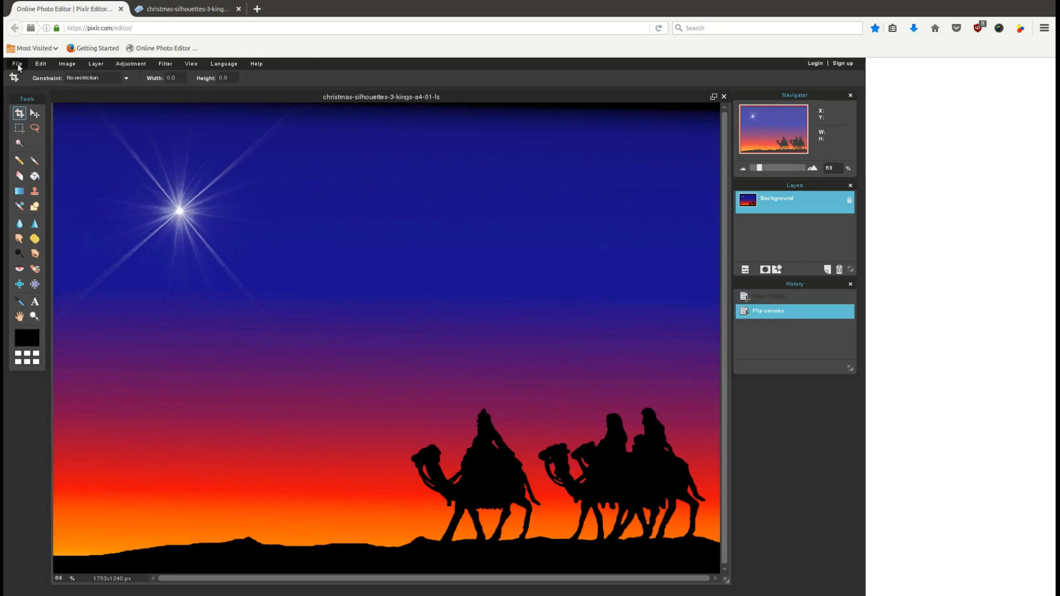
# - Open the Save image window, append '-flipped' to the name, and set JPEG quality to maximum
pyautogui.click(16, 63)
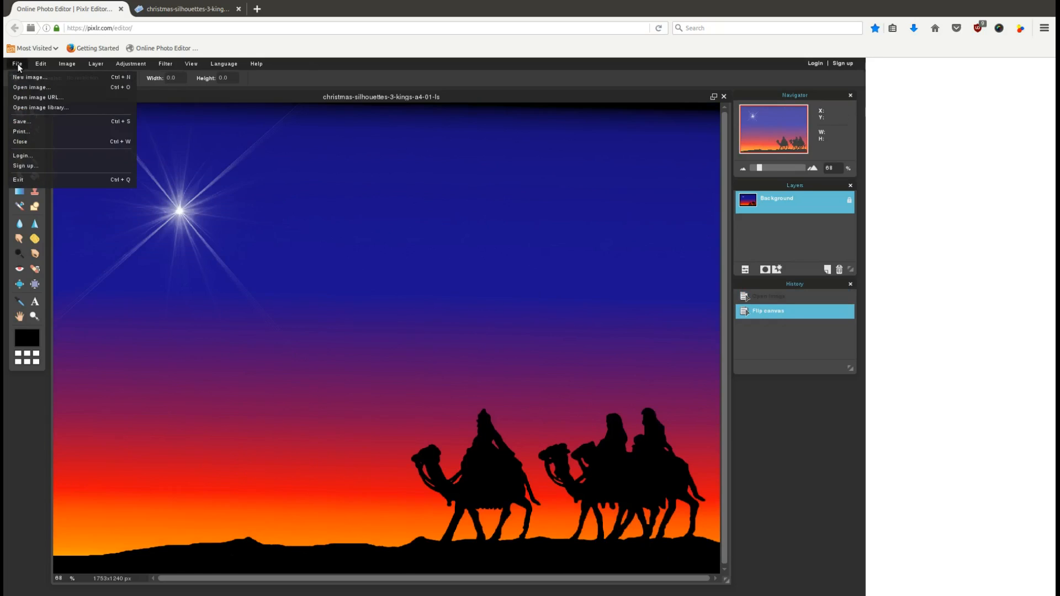
pyautogui.moveTo(27, 121)
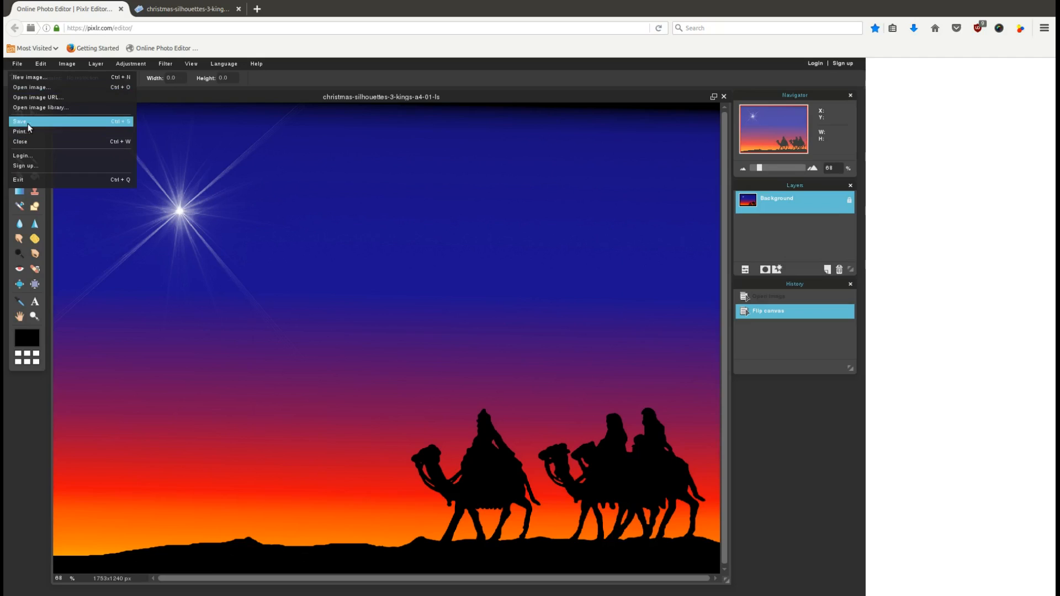
pyautogui.click(20, 121)
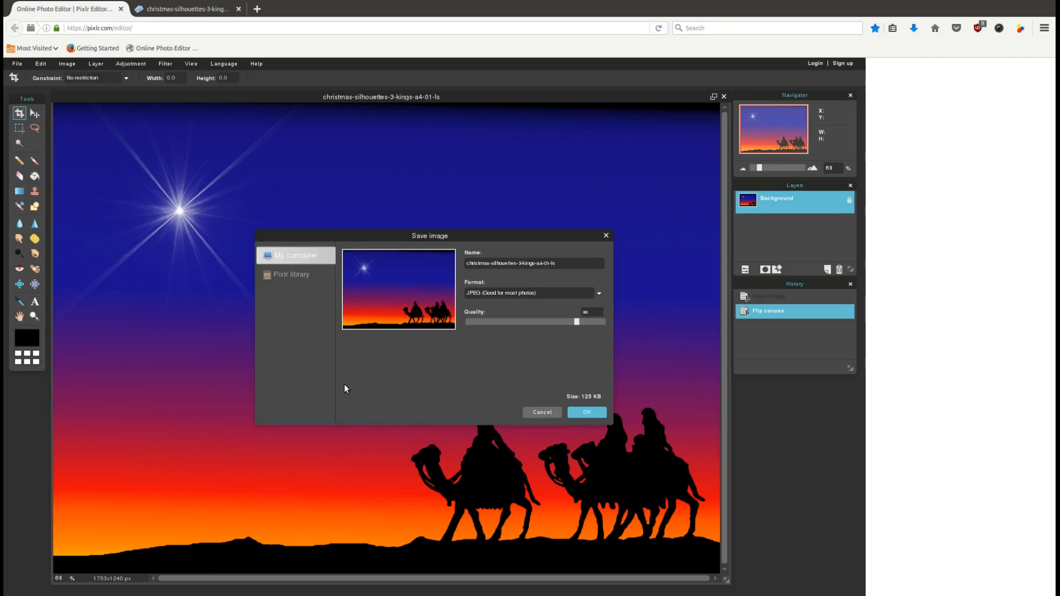
pyautogui.moveTo(430, 235); pyautogui.dragTo(396, 209)
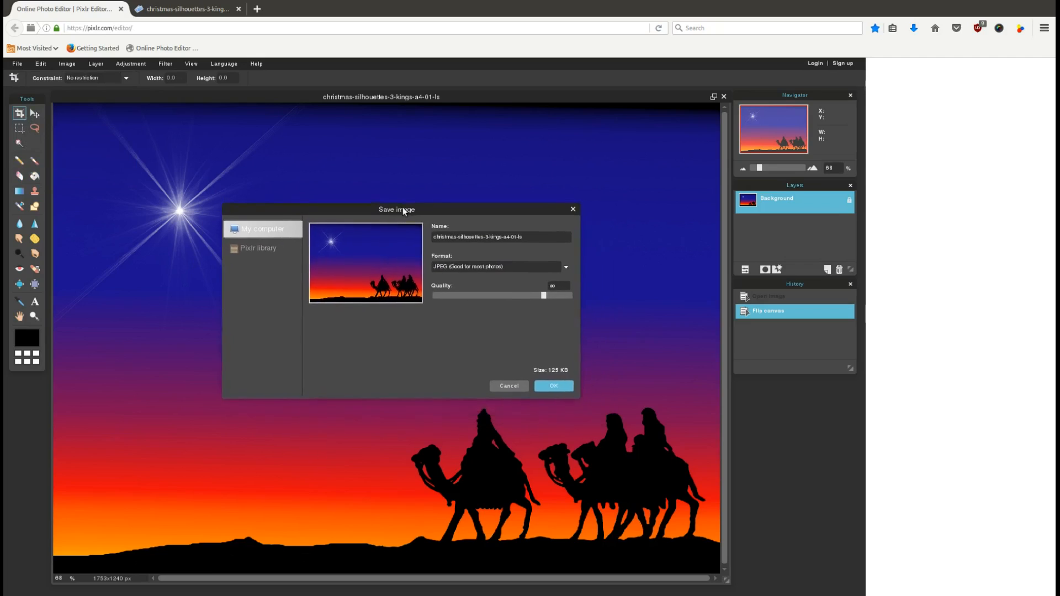
pyautogui.moveTo(397, 208); pyautogui.dragTo(403, 178)
pyautogui.write('-')
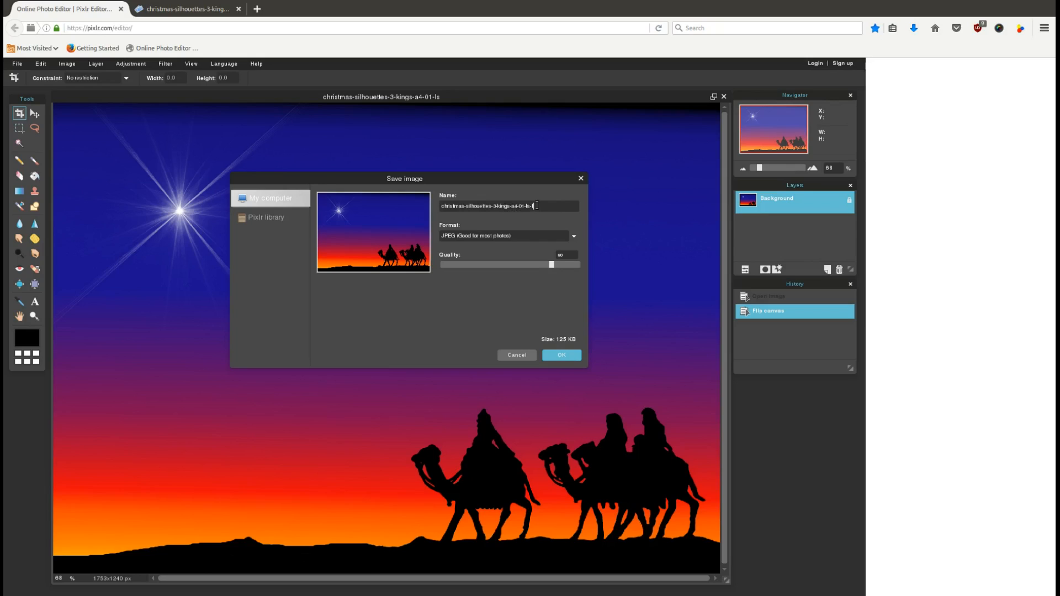
pyautogui.write('flipped')
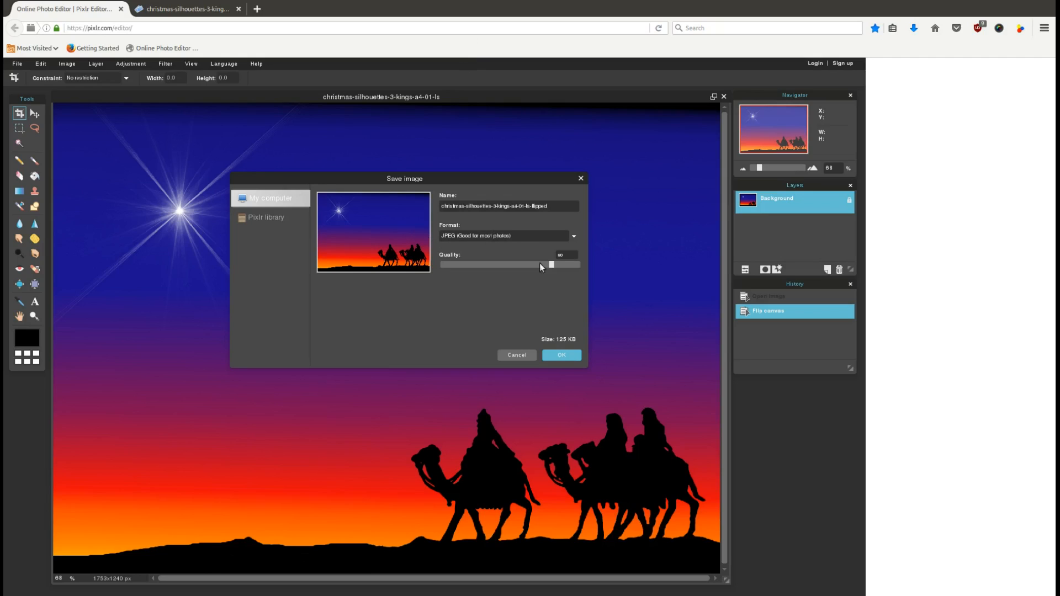
pyautogui.moveTo(550, 265); pyautogui.dragTo(568, 265)
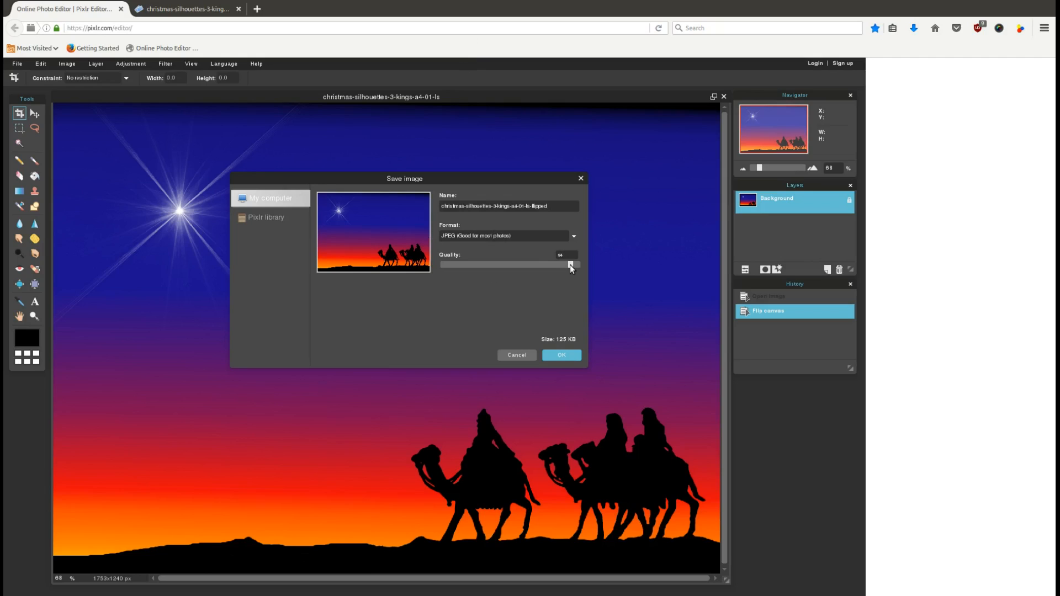
pyautogui.moveTo(555, 265); pyautogui.dragTo(573, 264)
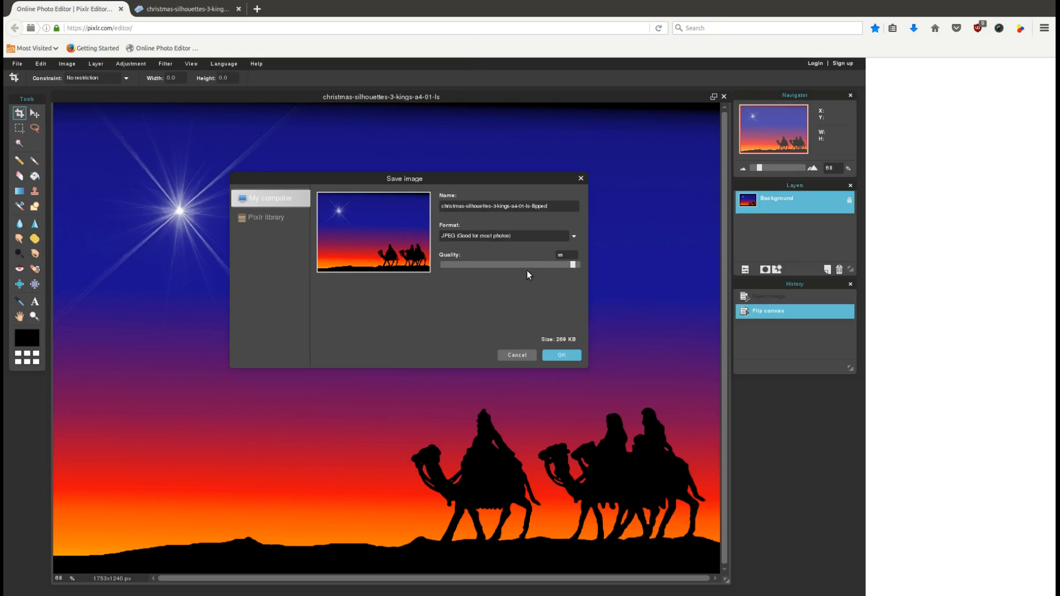
pyautogui.moveTo(542, 282)
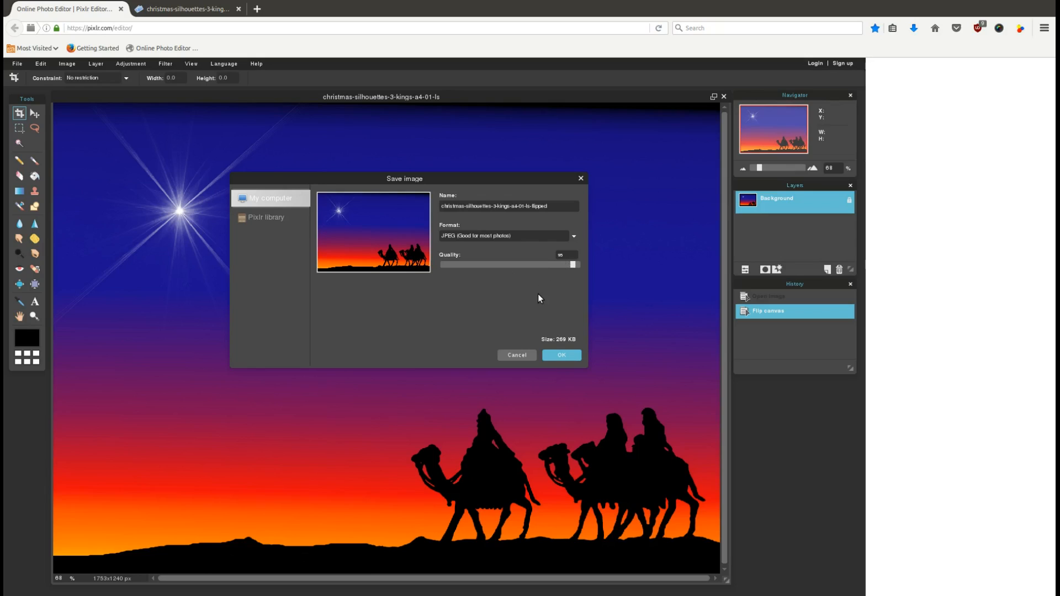
pyautogui.moveTo(438, 308)
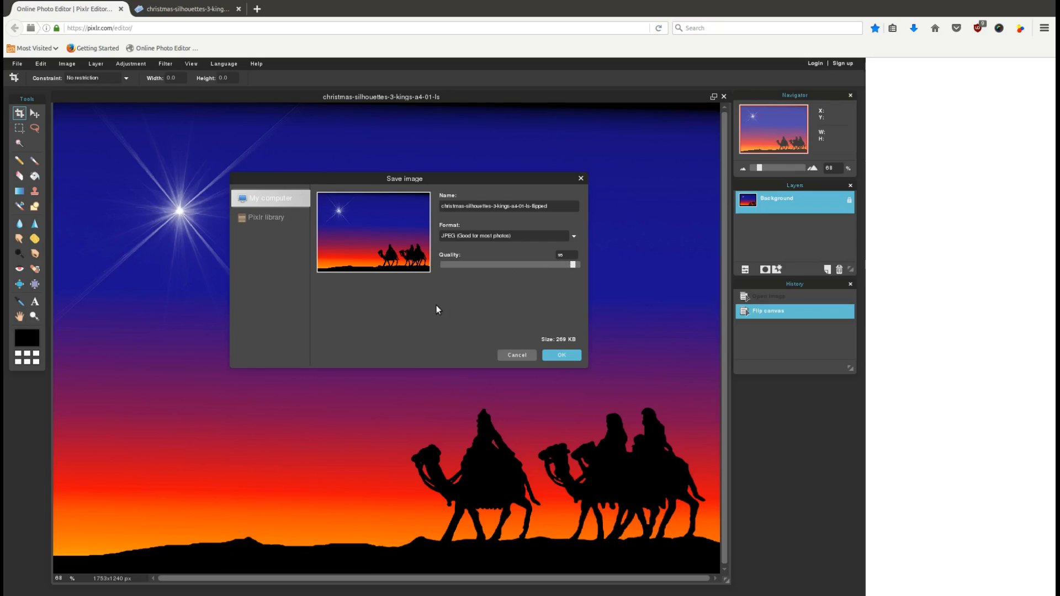
pyautogui.moveTo(458, 320)
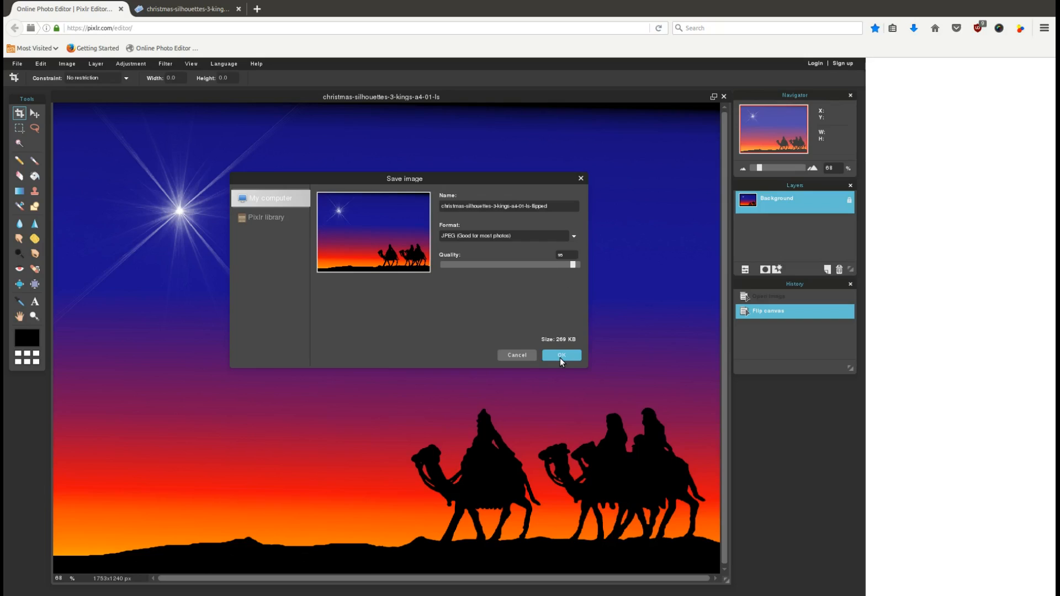
# - Save christmas-silhouettes-3-kings-a4-01-ls-flipped.jpg to the Desktop
pyautogui.click(560, 355)
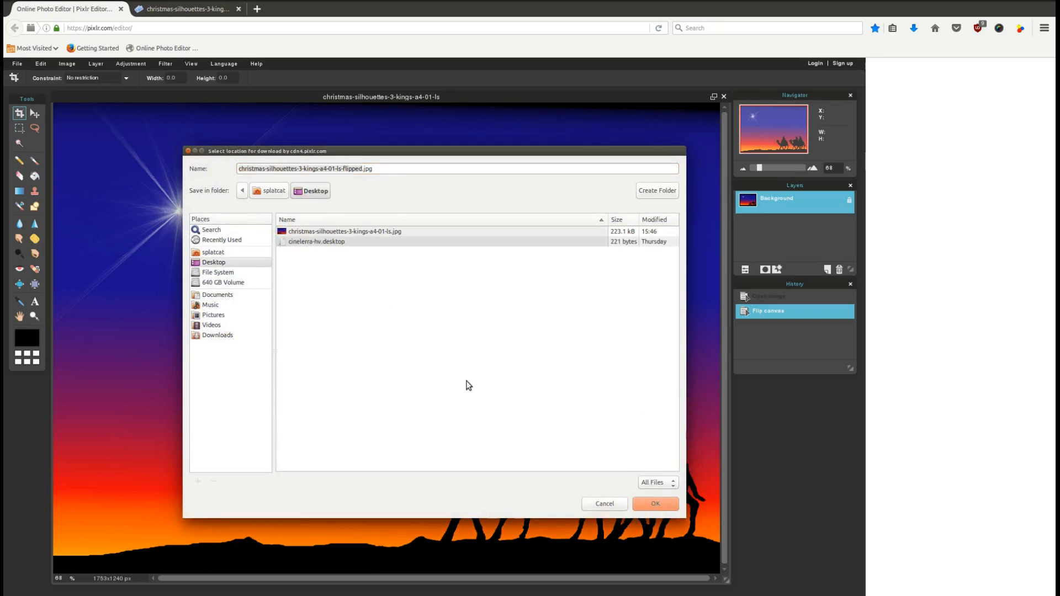
pyautogui.click(653, 504)
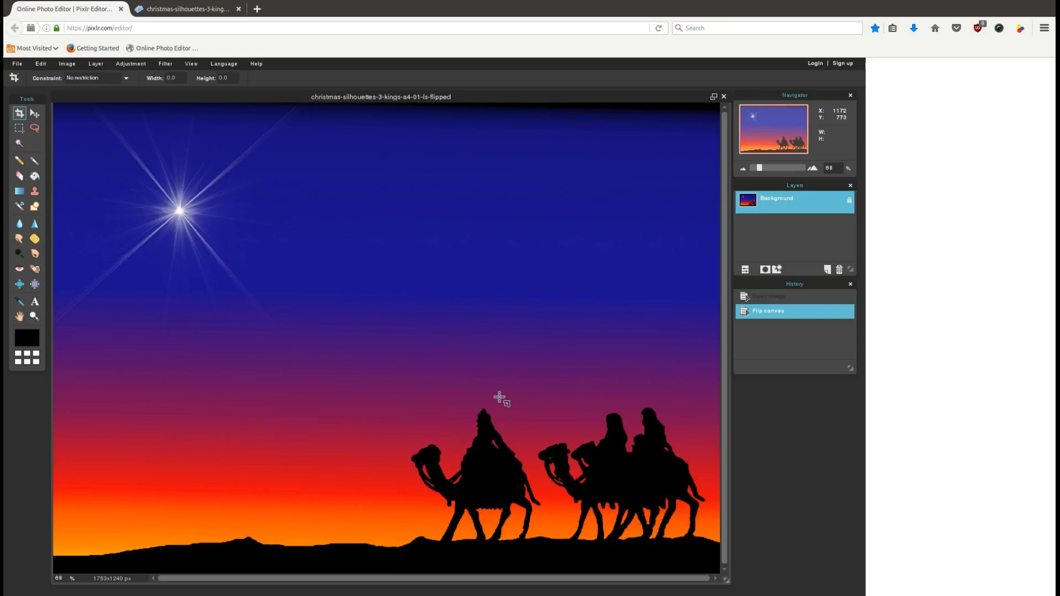
pyautogui.moveTo(237, 226)
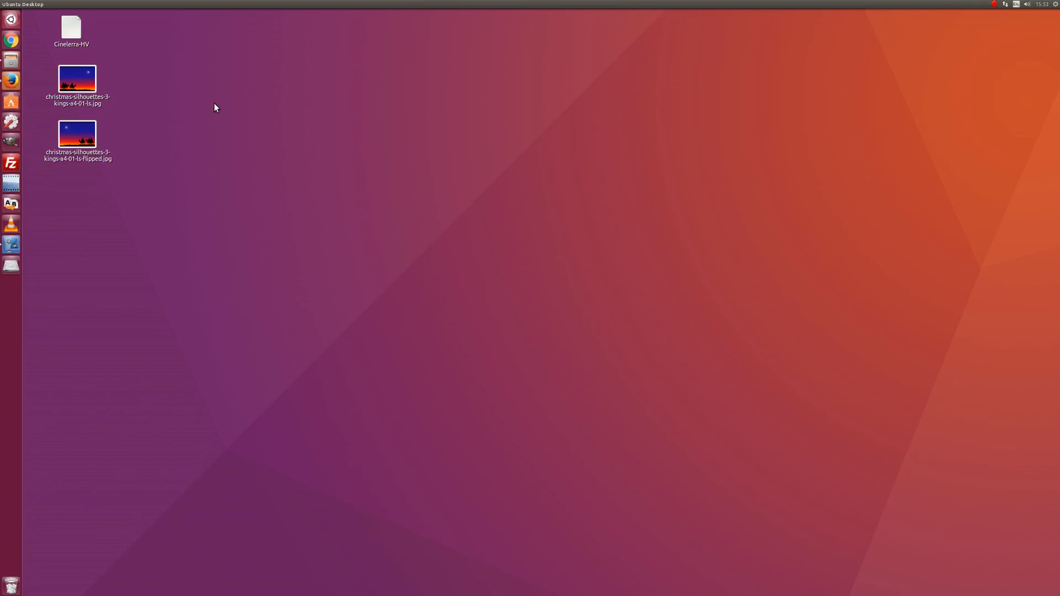
# - Open the flipped camel JPEG from the desktop in Image Viewer
pyautogui.click(77, 80)
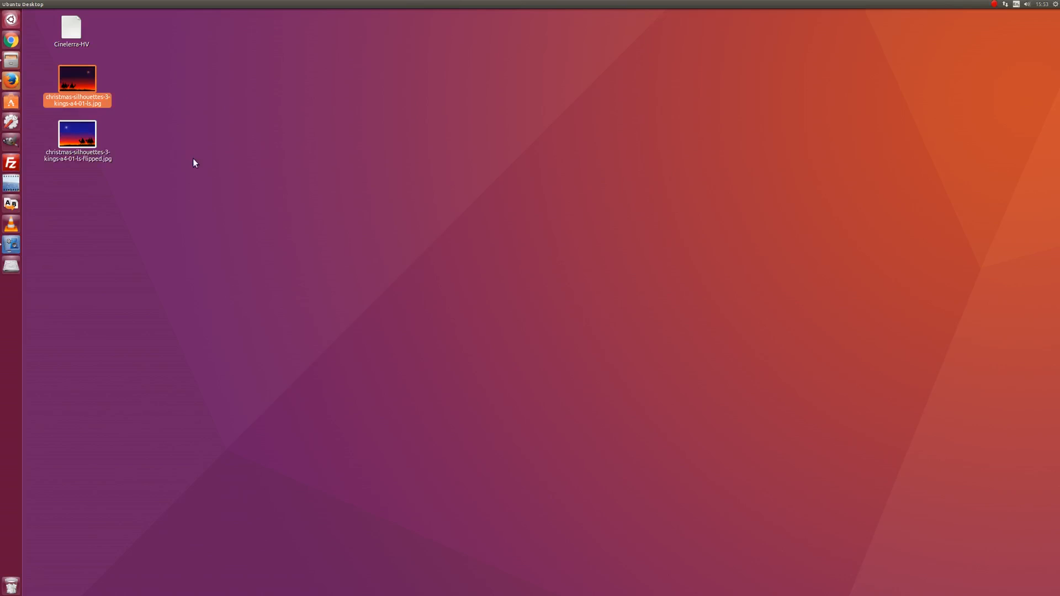
pyautogui.click(78, 134)
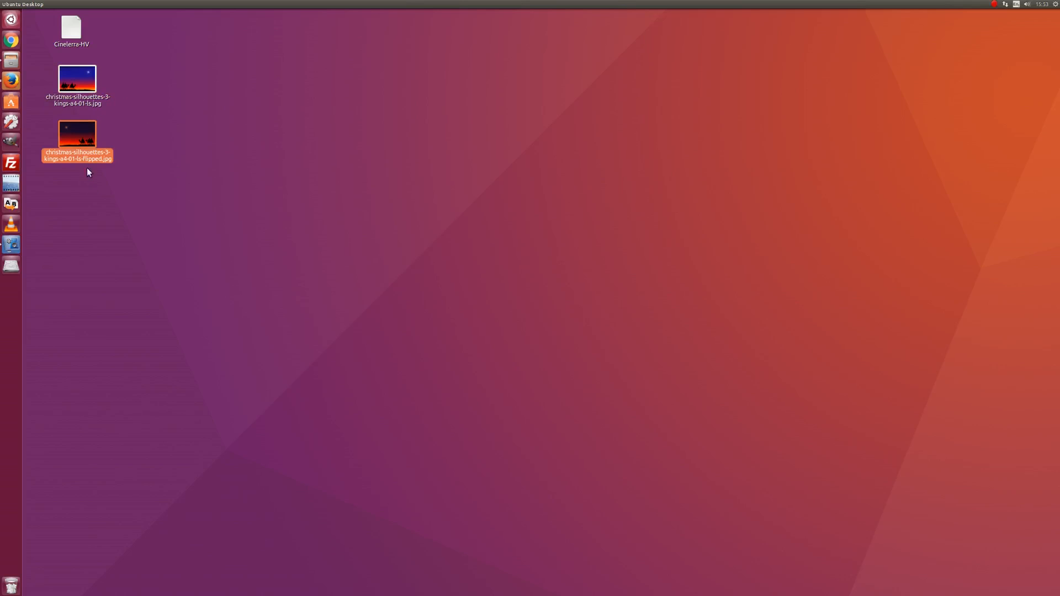
pyautogui.rightClick(76, 134)
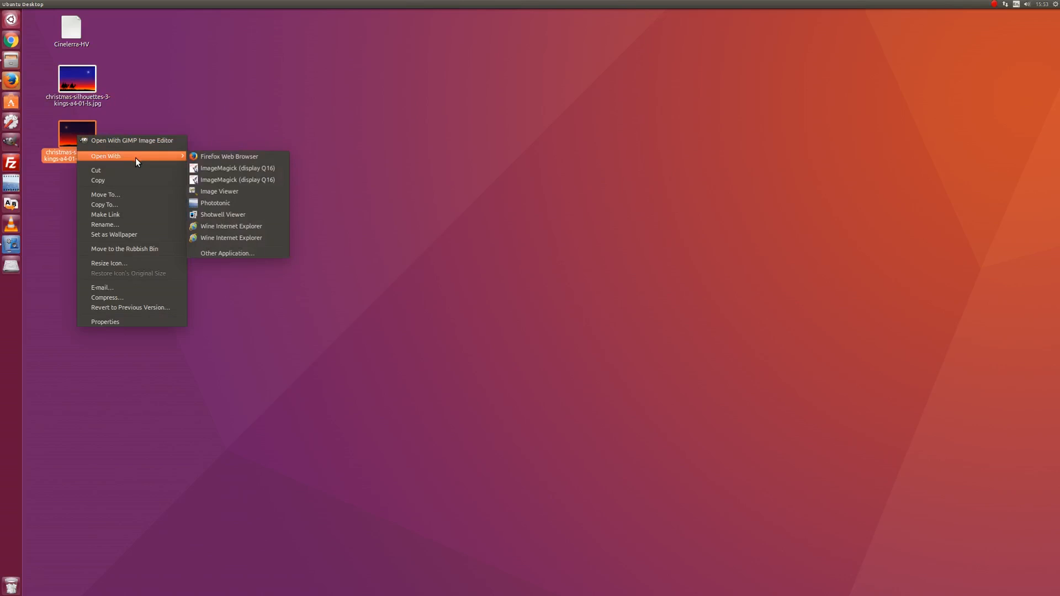
pyautogui.click(219, 191)
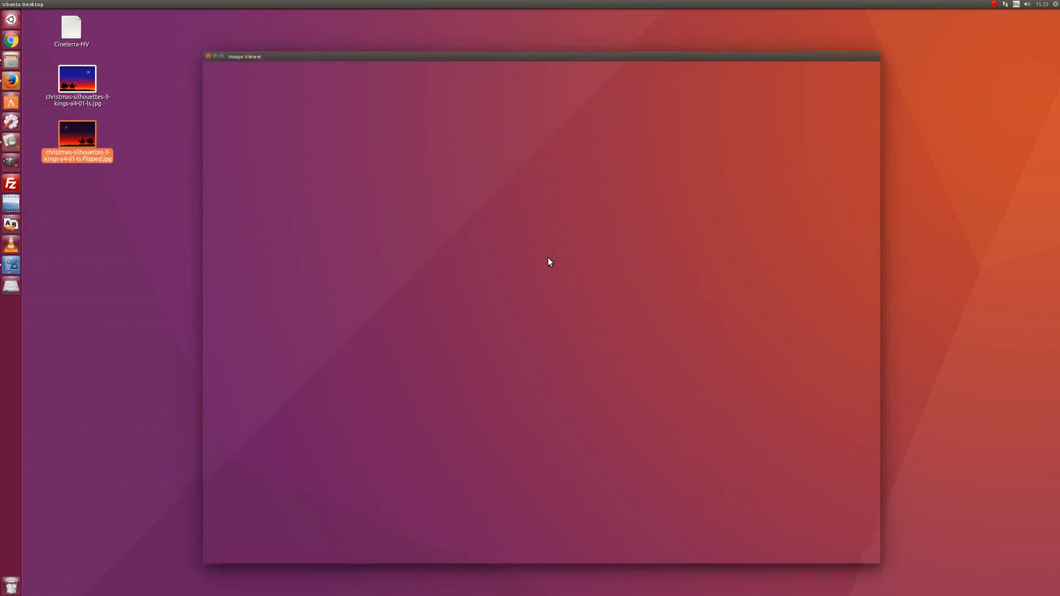